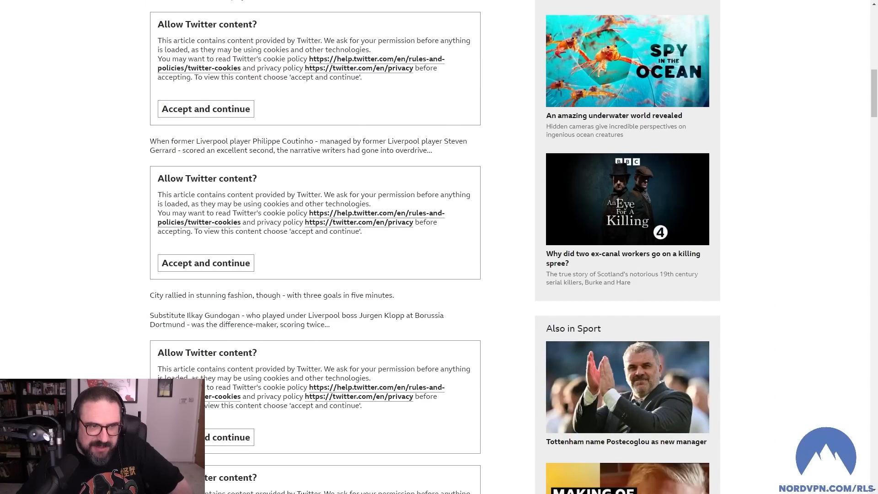
scroll("down", 3)
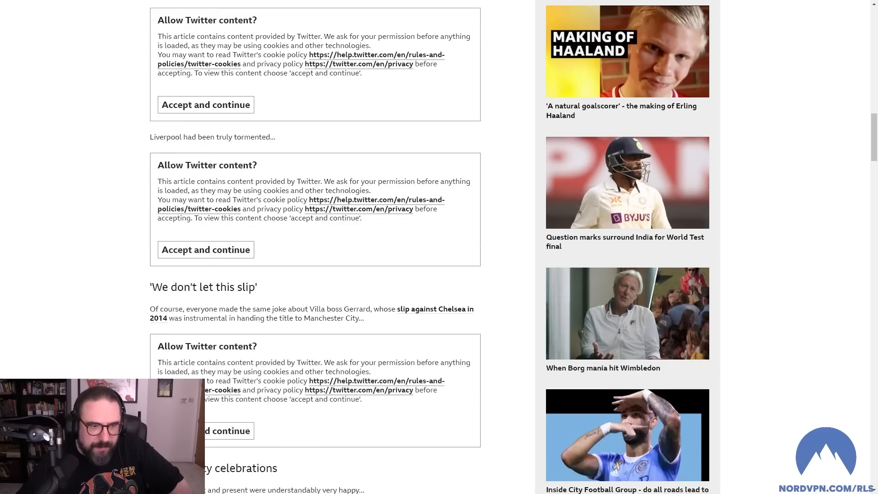
scroll("down", 3)
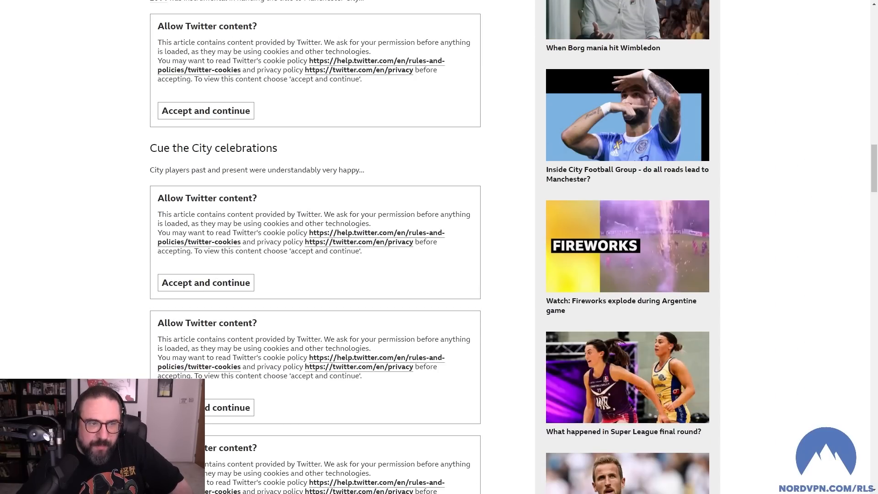
scroll("down", 3)
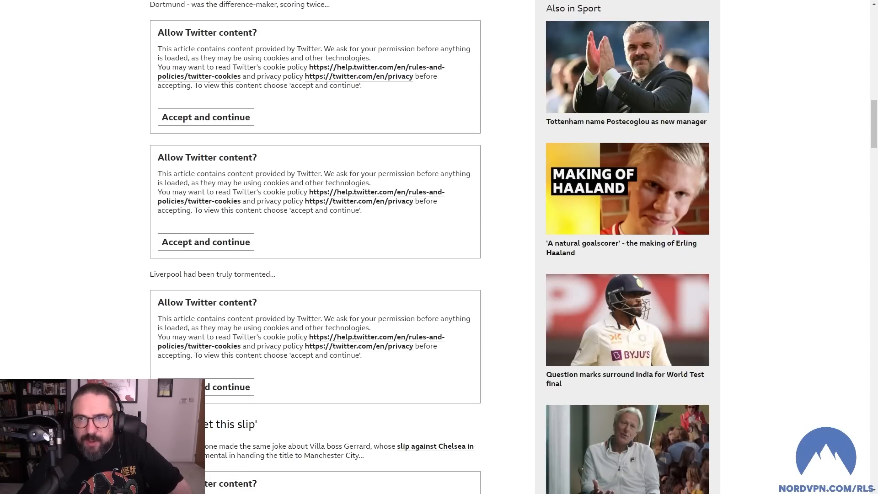